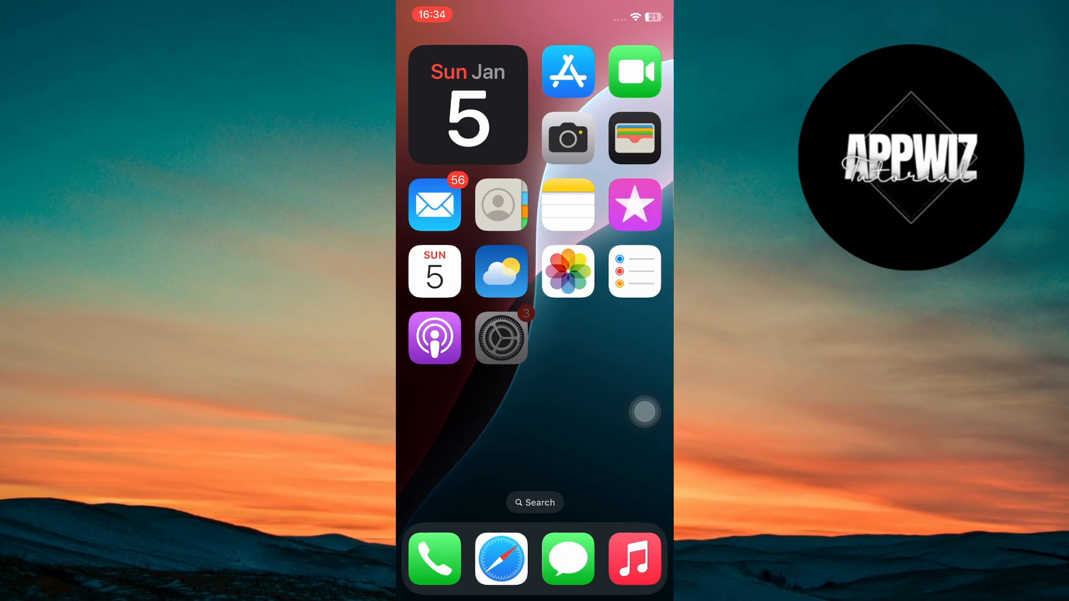
Launch the Settings app from the home screen and scroll the list toward General
click(501, 338)
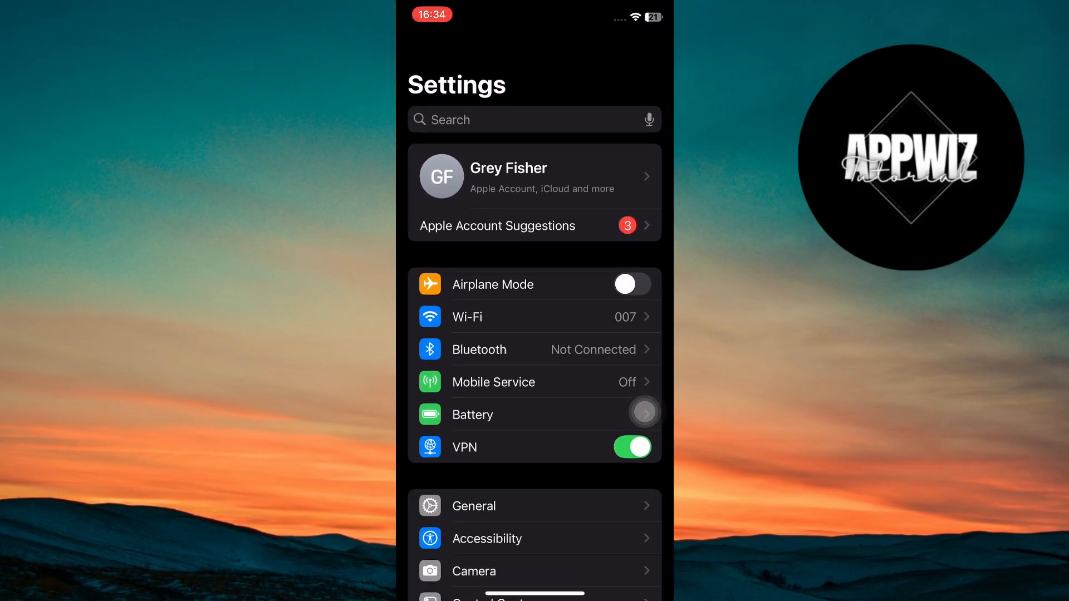
scroll(down, 3)
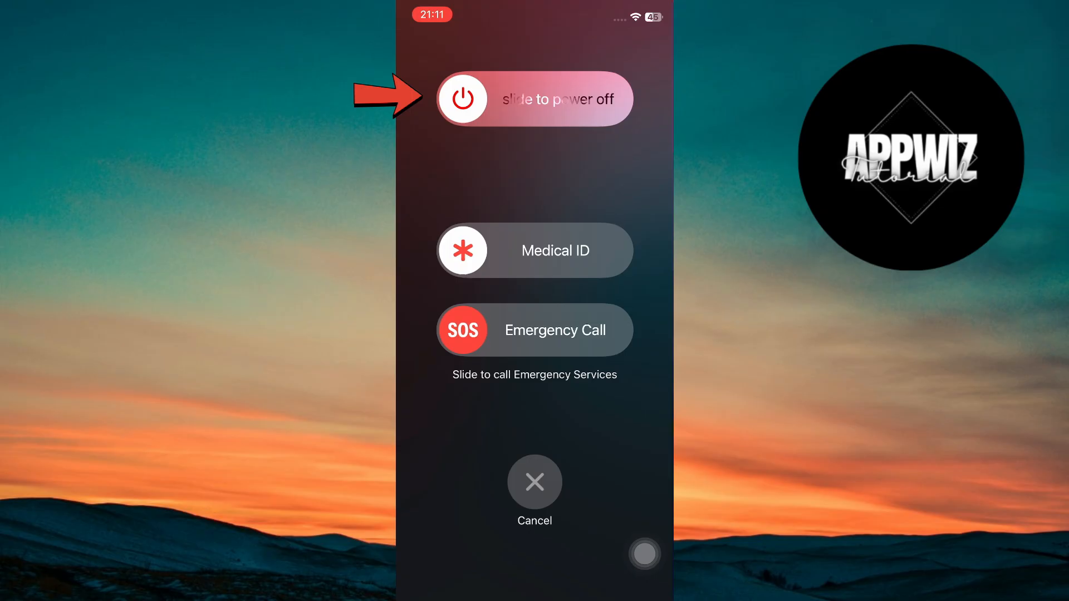
Slide to power off the iPhone, then hard reboot back to the home screen
click(535, 482)
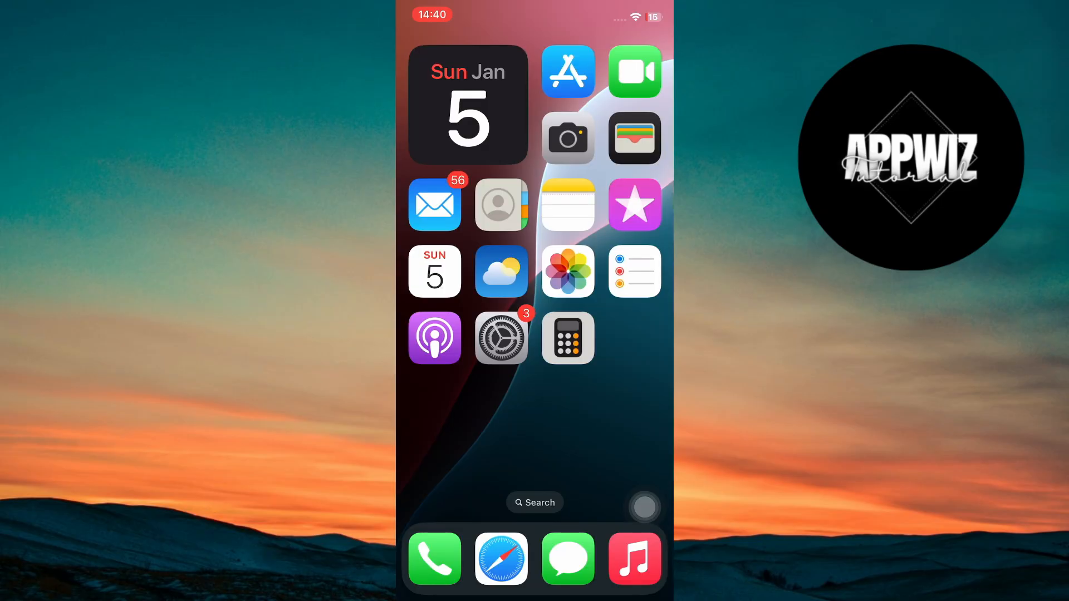